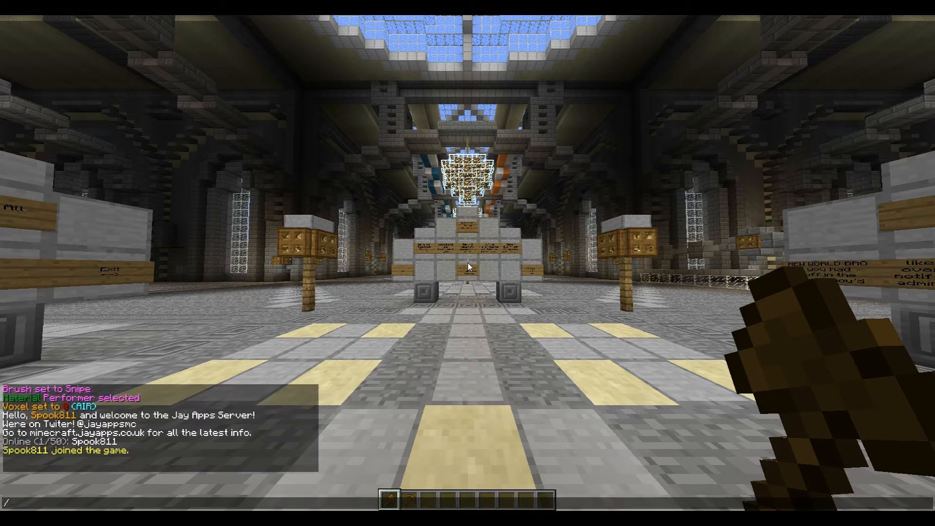
# - Type the command /mv create w1 normal -g FlatlandsBuilder in chat
pyautogui.write('mv')
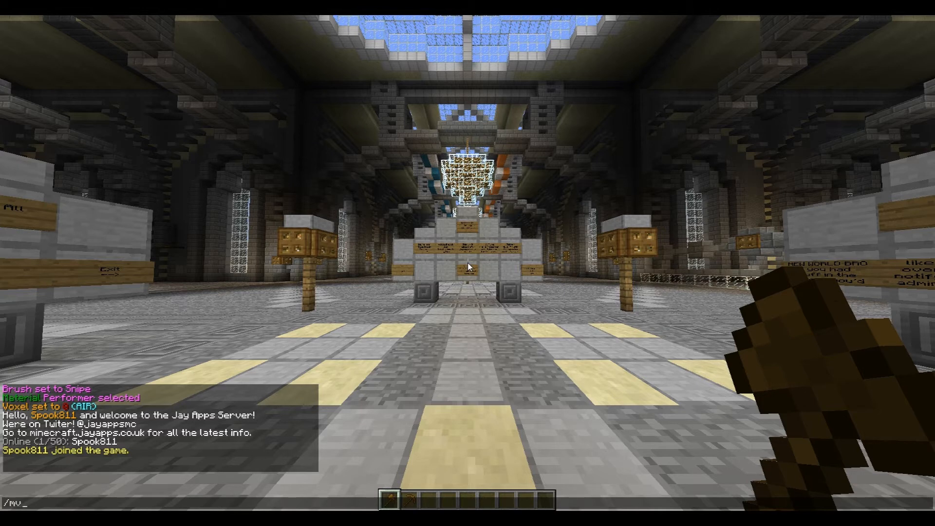
pyautogui.write('create')
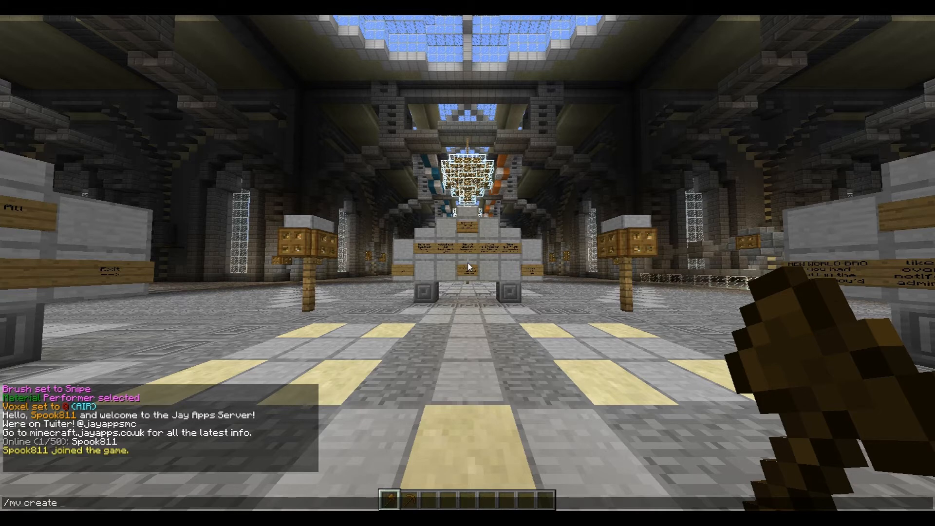
pyautogui.write('w1')
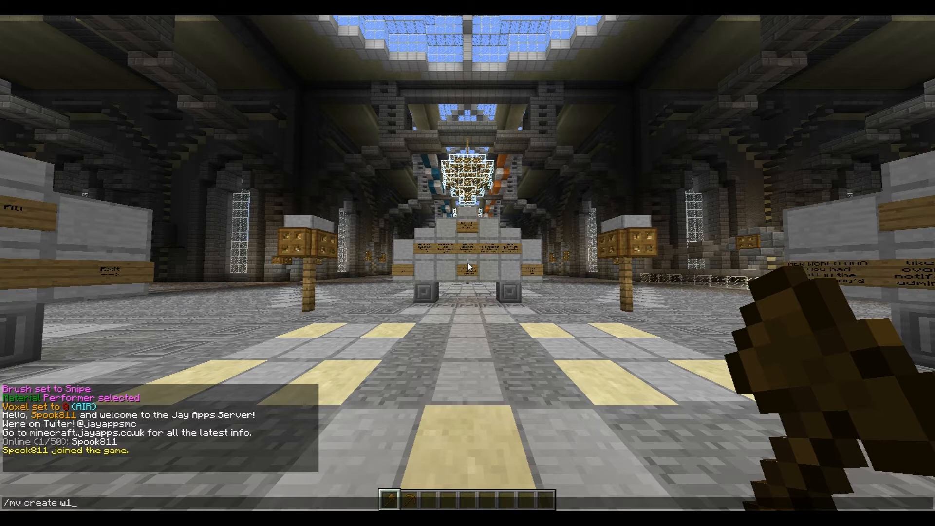
pyautogui.write('normal')
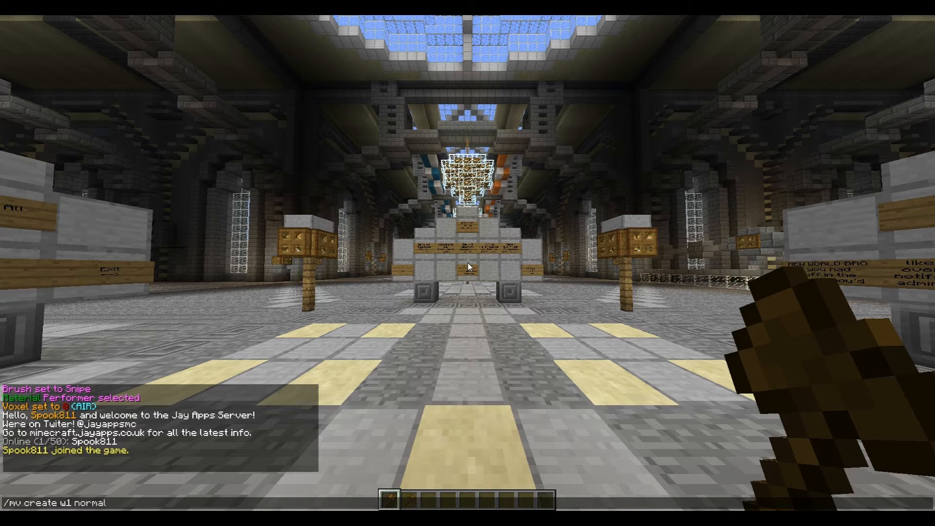
pyautogui.write('-g')
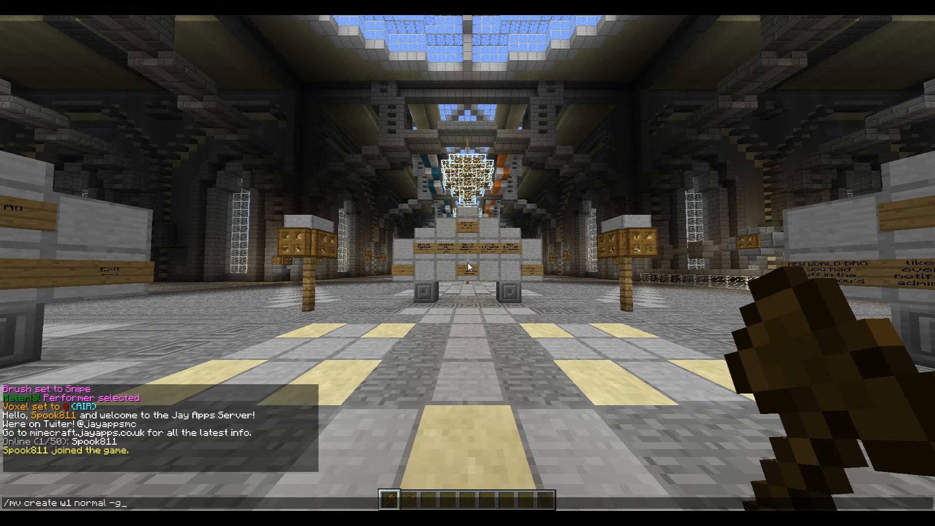
pyautogui.write('FlatlandsB')
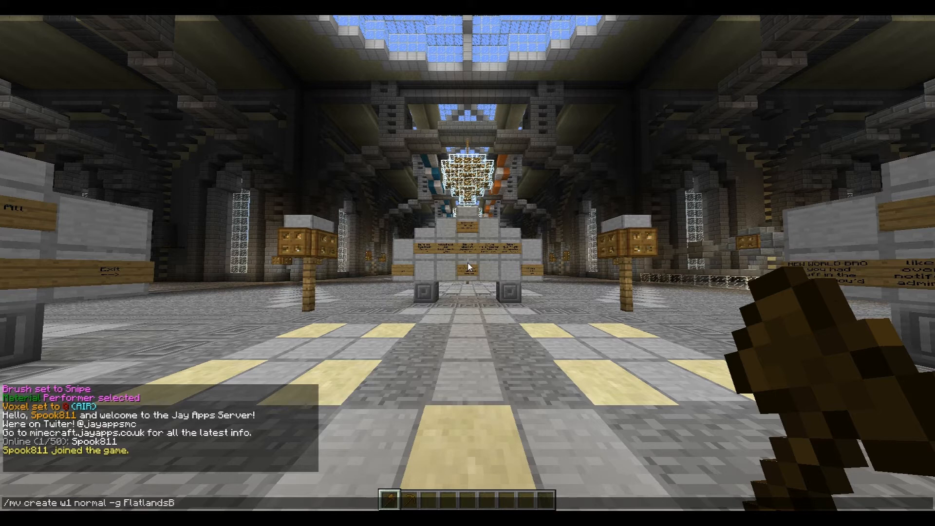
pyautogui.write('uilder:')
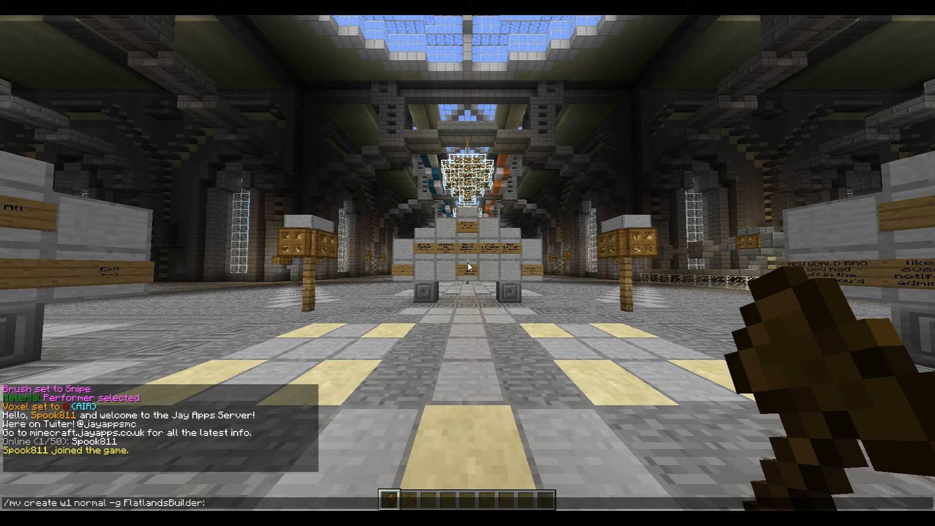
# - Append generator settings 5,35:9,35,35:3 and run the command to create w1
pyautogui.write('5')
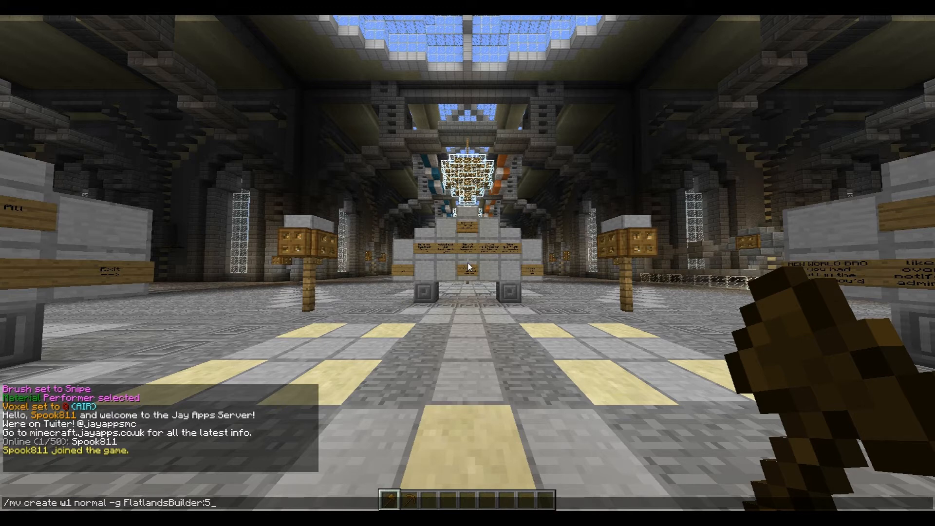
pyautogui.write(',')
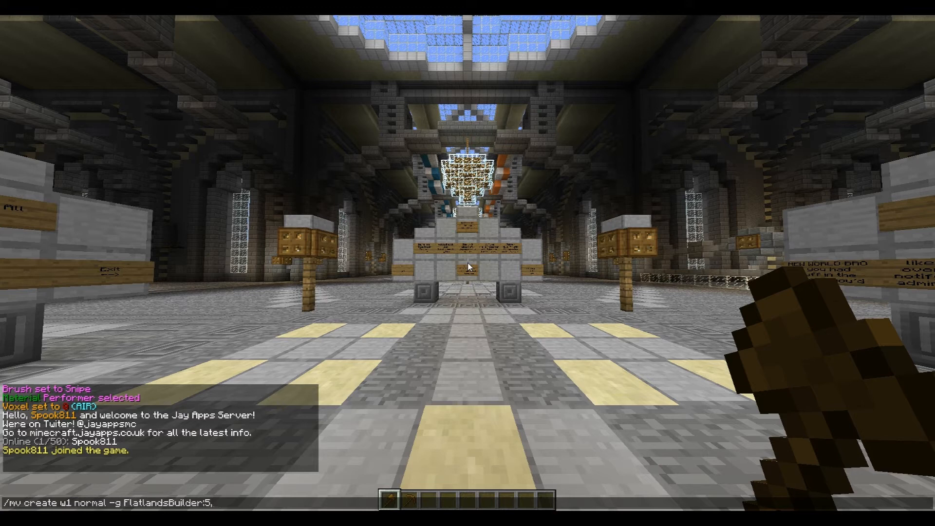
pyautogui.write('35;')
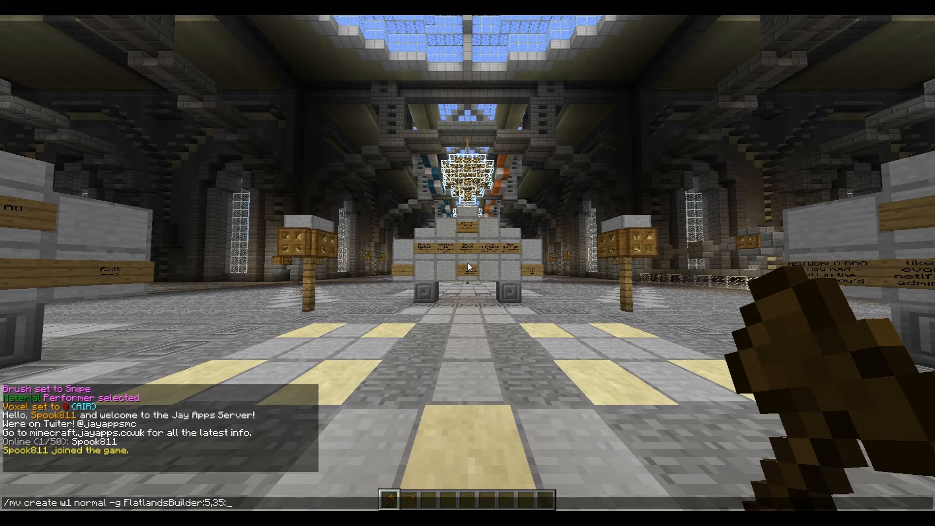
pyautogui.write('9,')
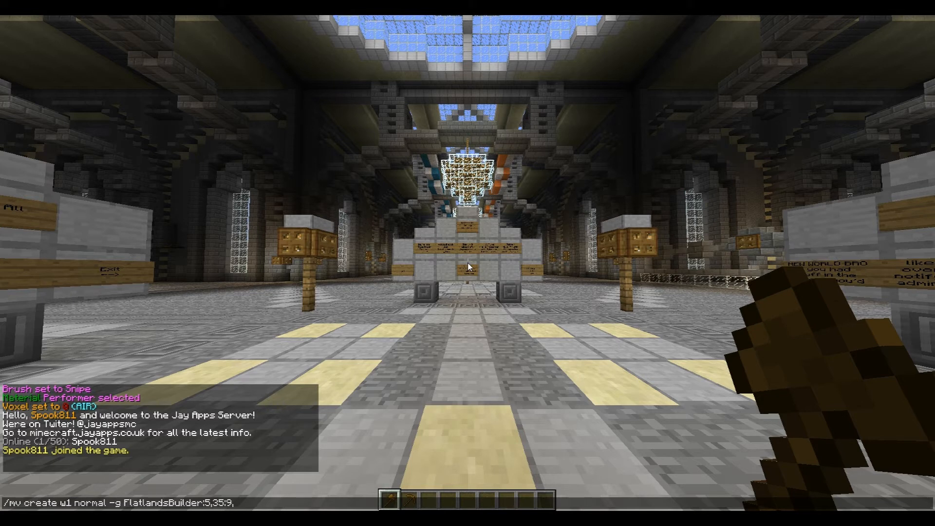
pyautogui.write('35')
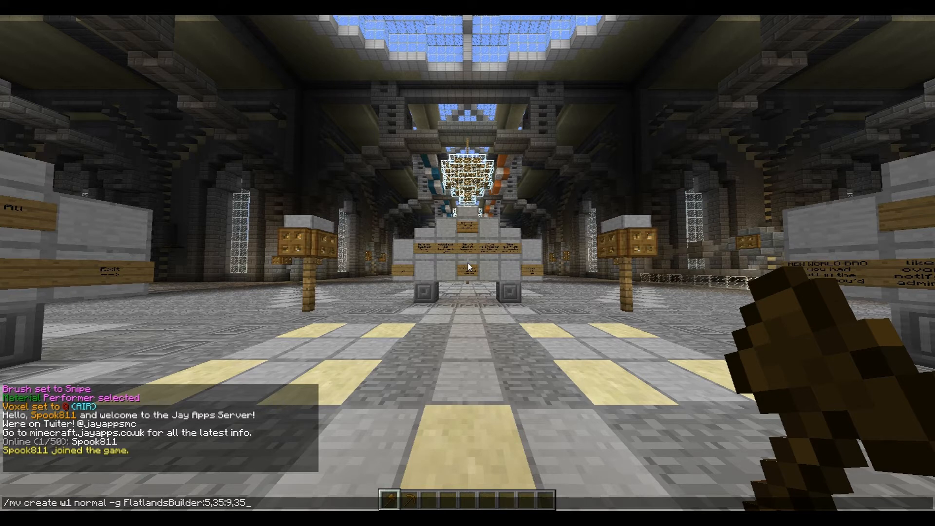
pyautogui.write(',')
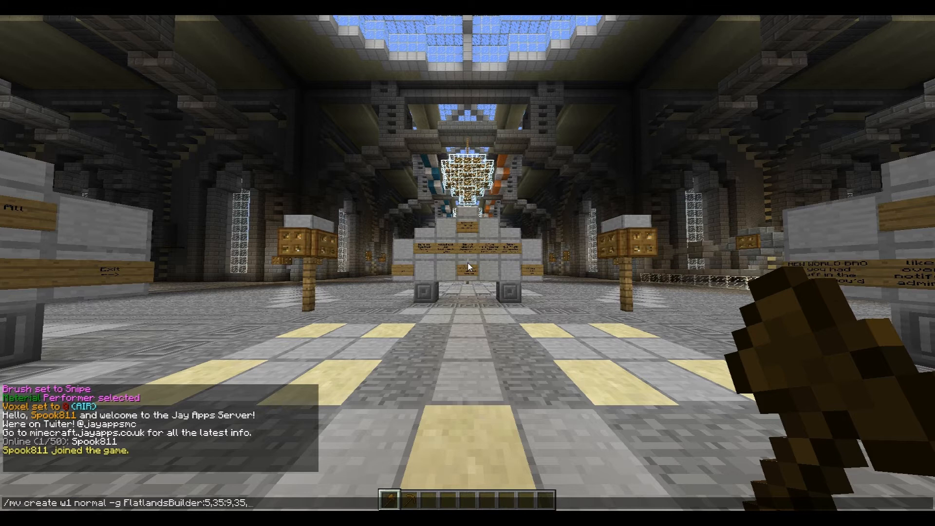
pyautogui.write('35')
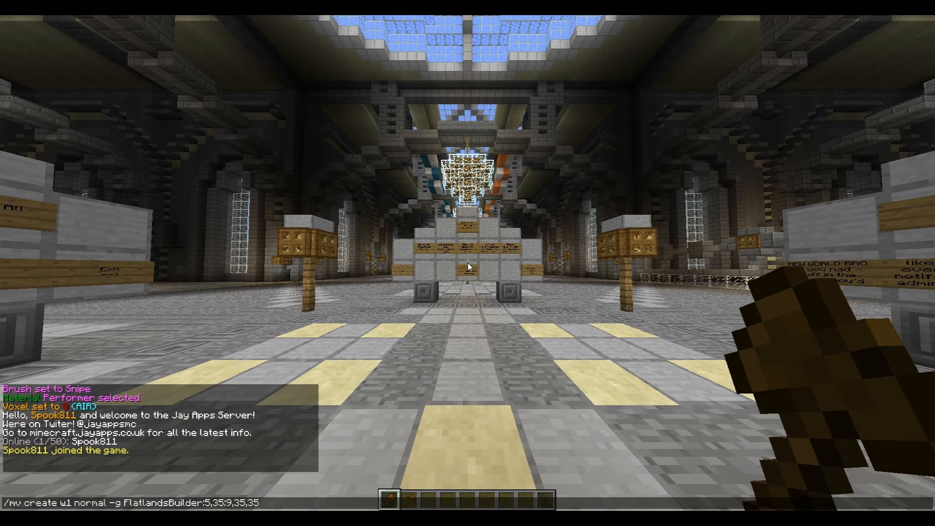
pyautogui.write(':3')
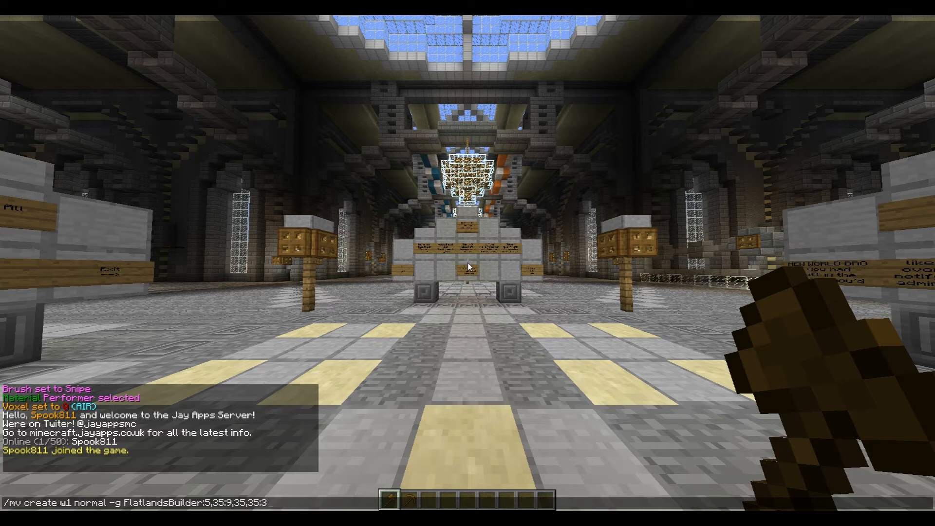
pyautogui.press('Enter')
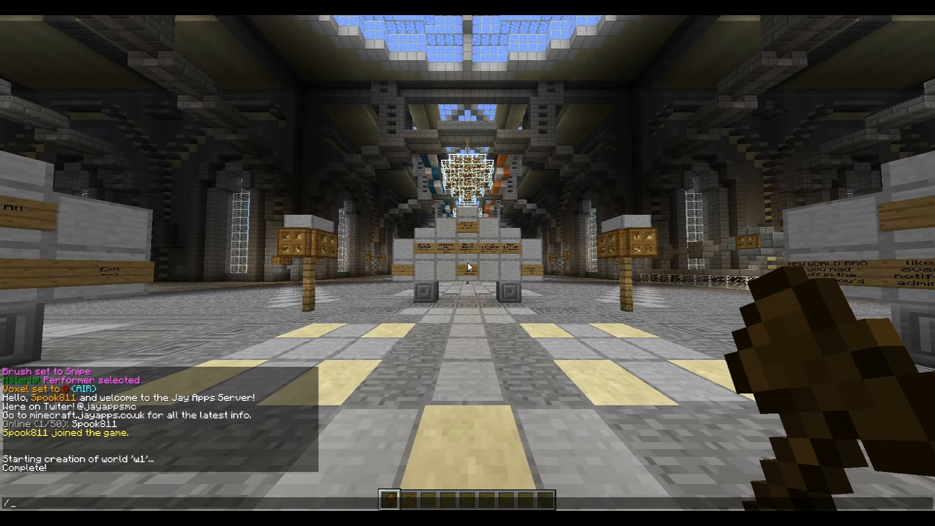
# - Teleport into w1 with /mvtp and view its checkered floor
pyautogui.write('mvtp')
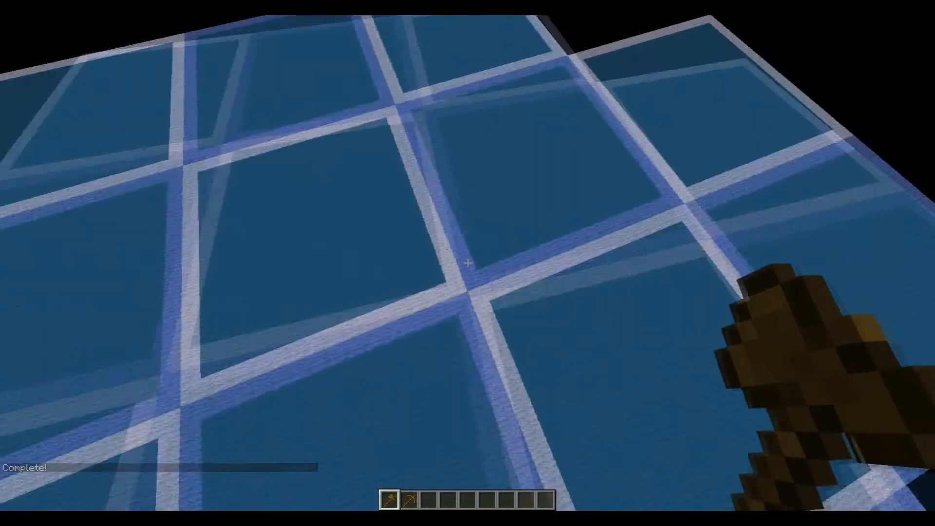
pyautogui.moveTo(467, 263)
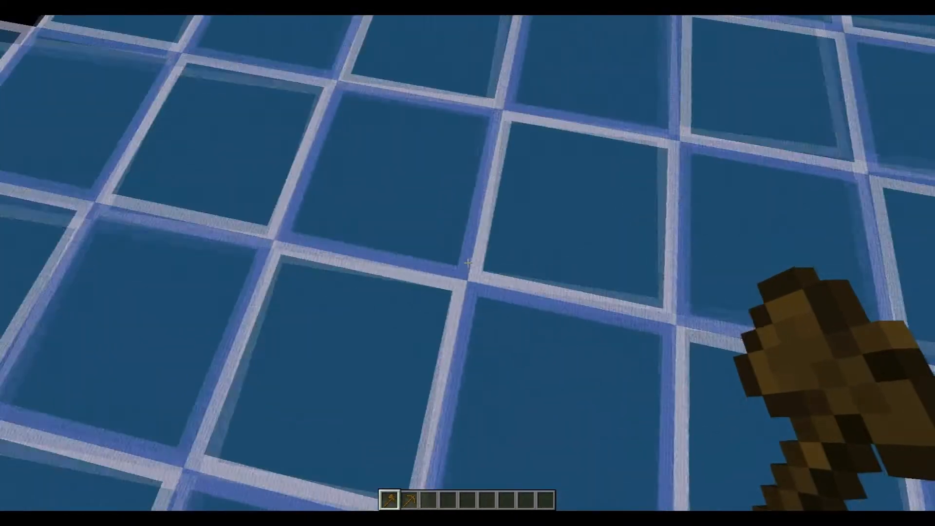
pyautogui.moveTo(468, 262)
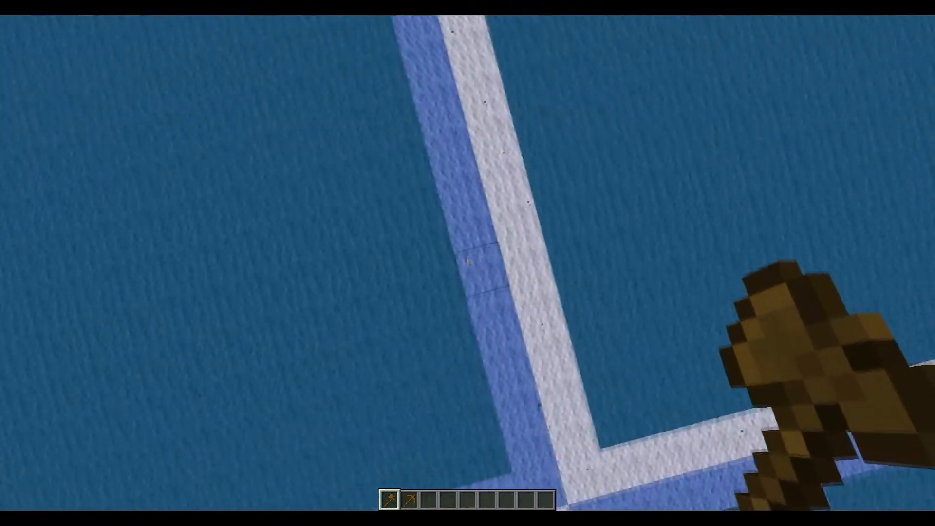
pyautogui.moveTo(467, 263)
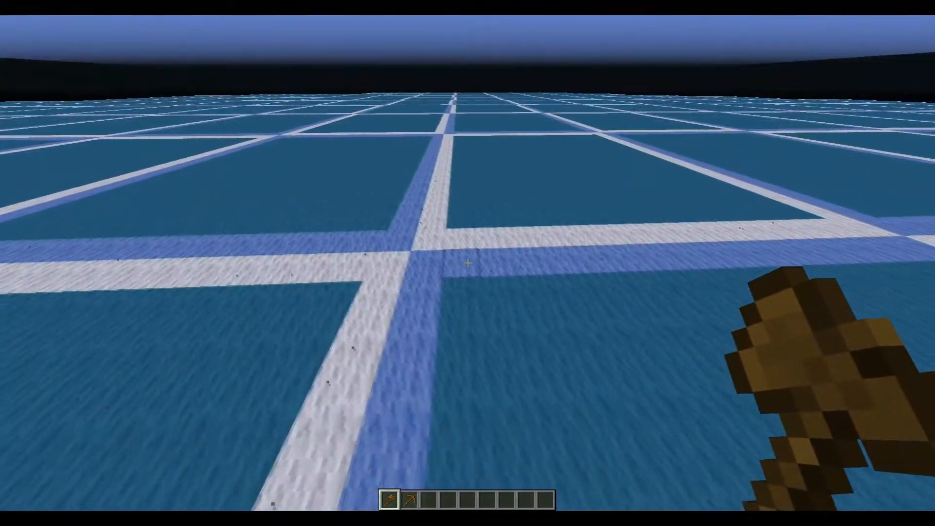
pyautogui.moveTo(468, 263)
pyautogui.write('/')
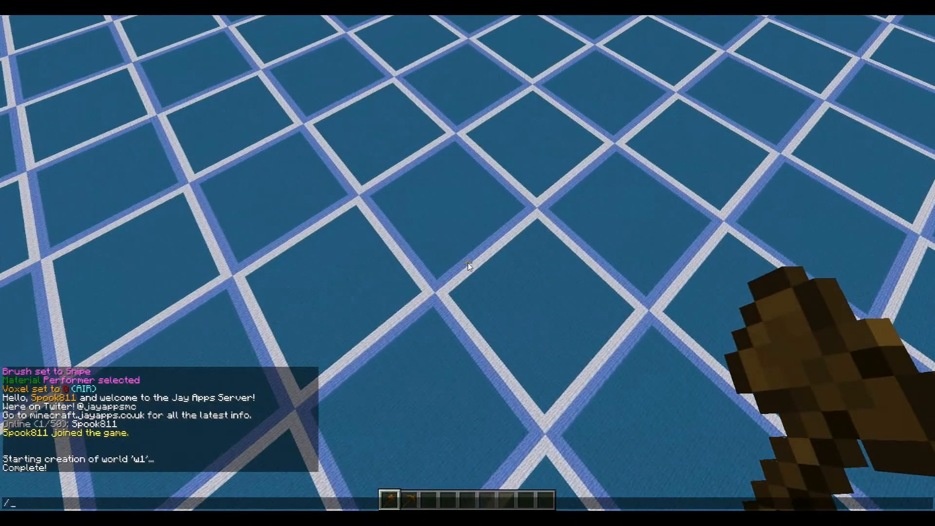
# - Trim the old generator settings from the previous chat command
pyautogui.write('bacl')
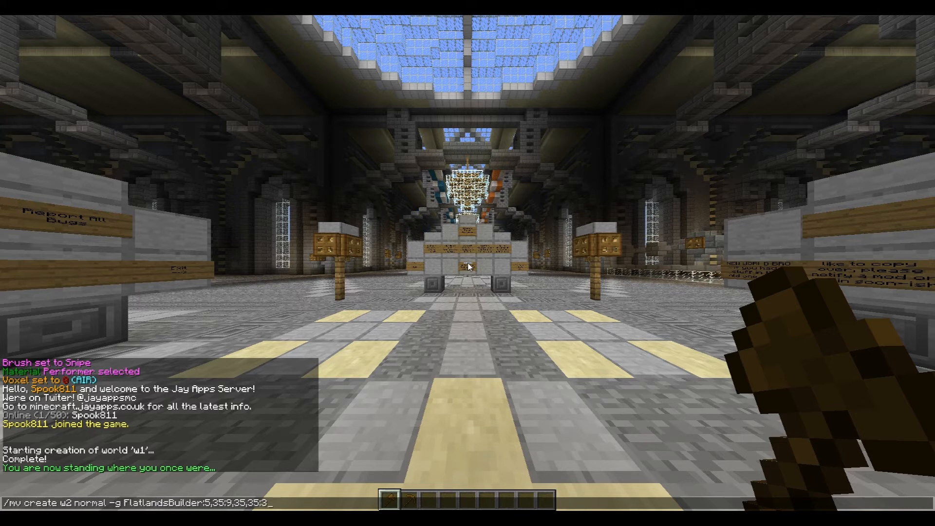
pyautogui.press('BackSpace')
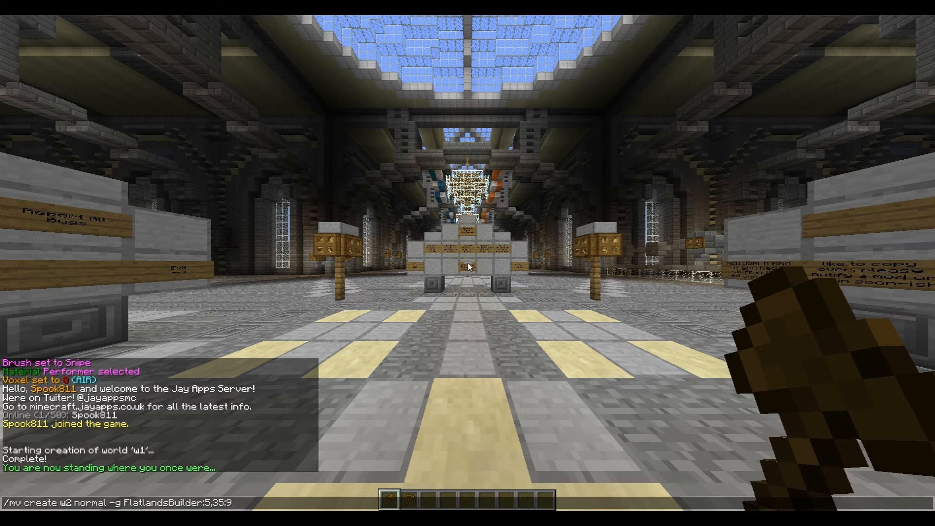
pyautogui.press('BackSpace')
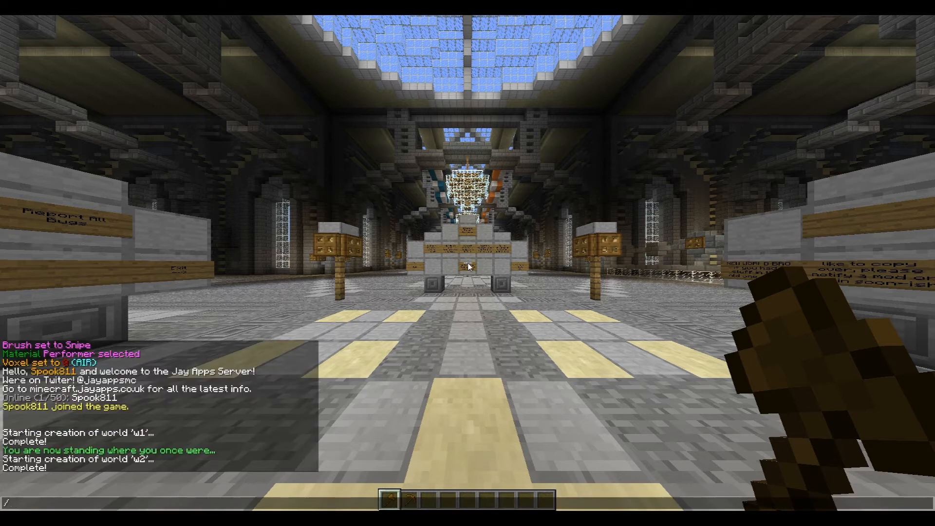
# - Create mud world w2 with FlatlandsBuilder:5,3, then send /mvtp w1
pyautogui.write('/mv create w2 normal -g FlatlandsBuilder:5,3')
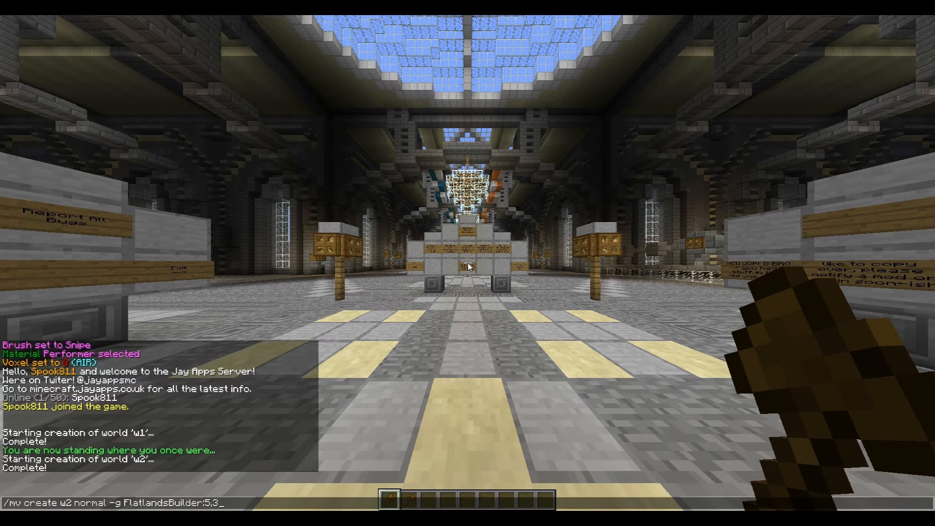
pyautogui.write('/mvtp w1')
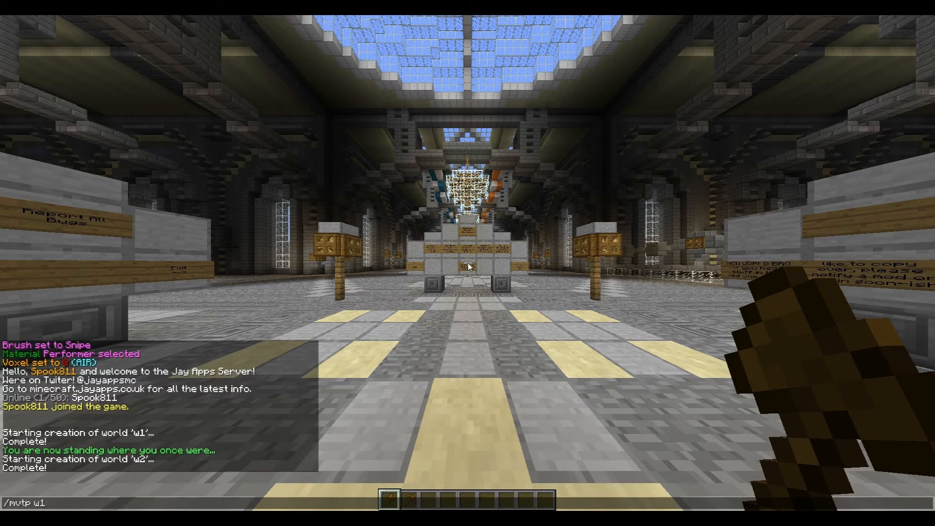
pyautogui.press('Enter')
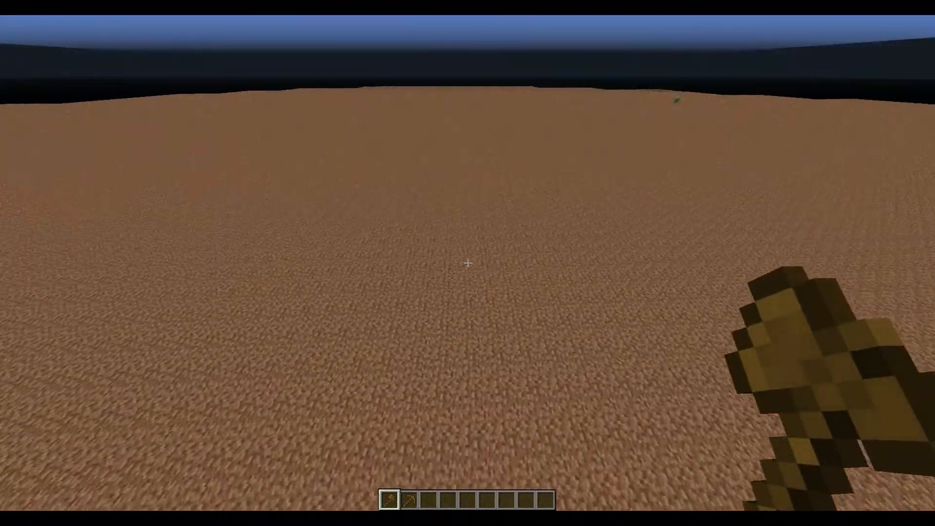
# - Teleport to the w1 spawn point with /spawn
pyautogui.press('t')
pyautogui.write('/sp')
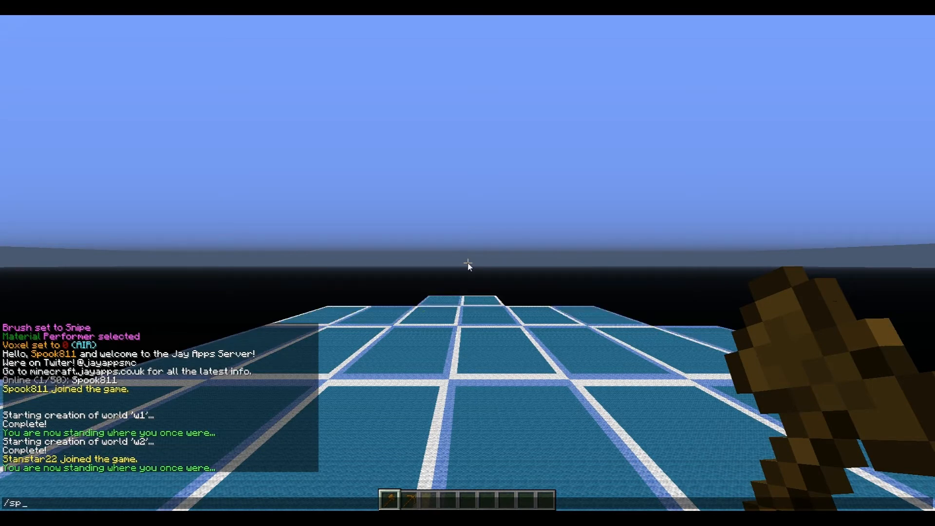
pyautogui.press('Enter')
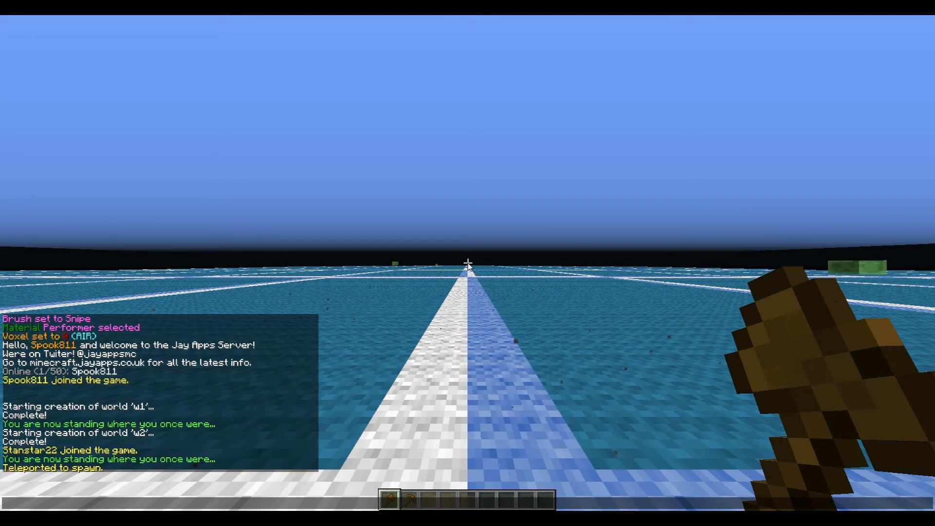
pyautogui.write('/s')
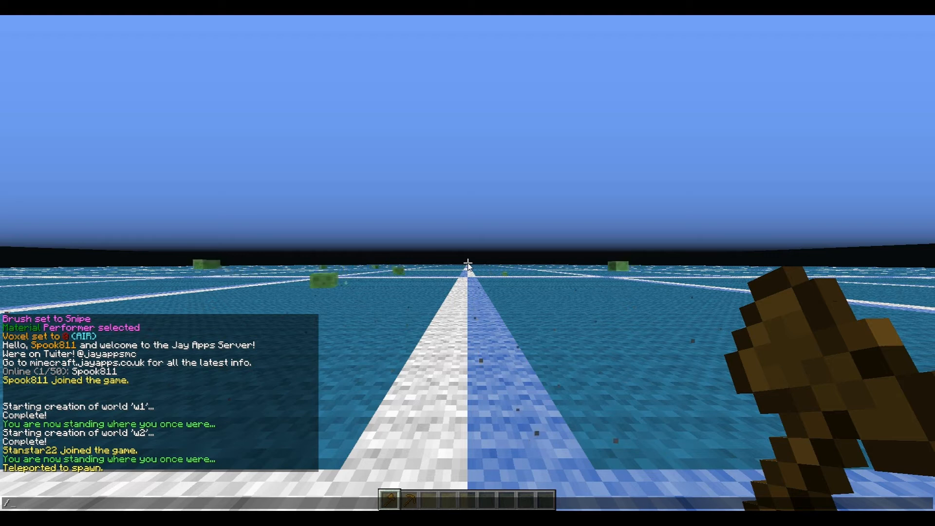
# - Type /mv create w3 normal -g FlatlandsBuilder in chat
pyautogui.write('mv create')
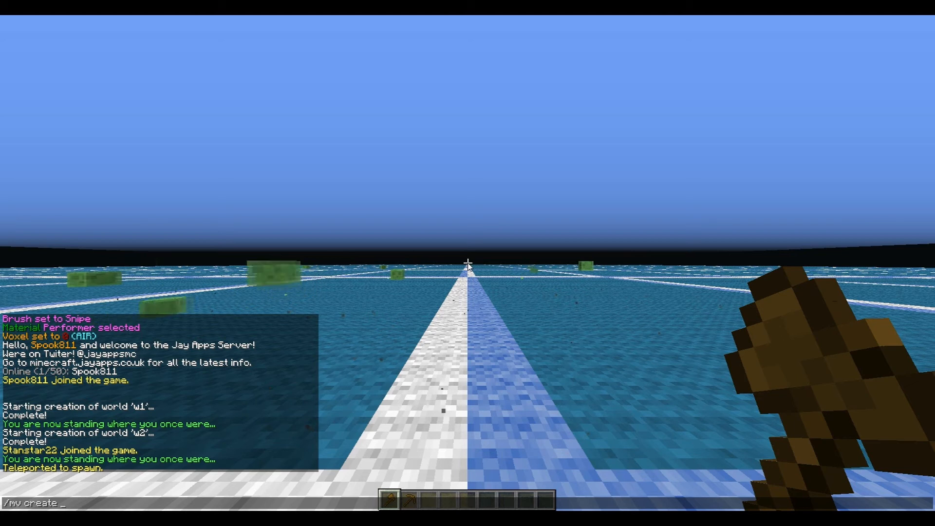
pyautogui.write('w3 nm')
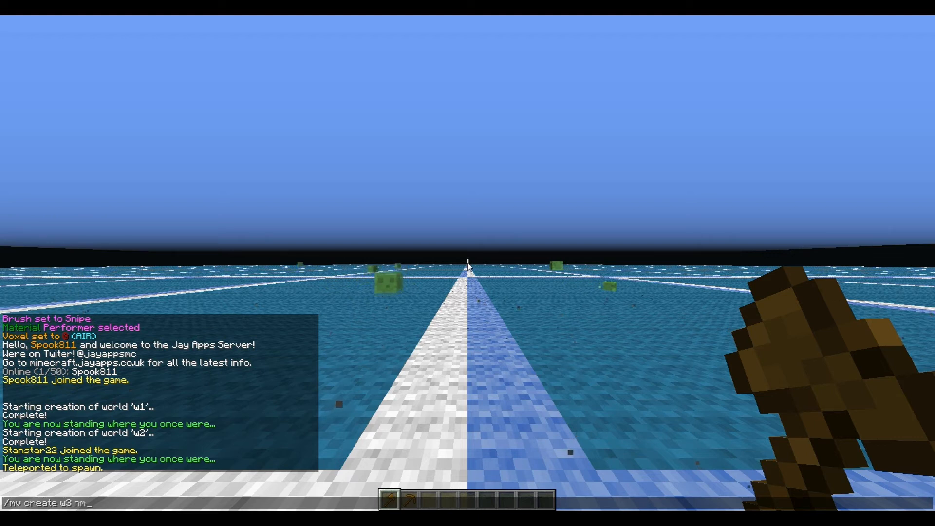
pyautogui.write('ormal -')
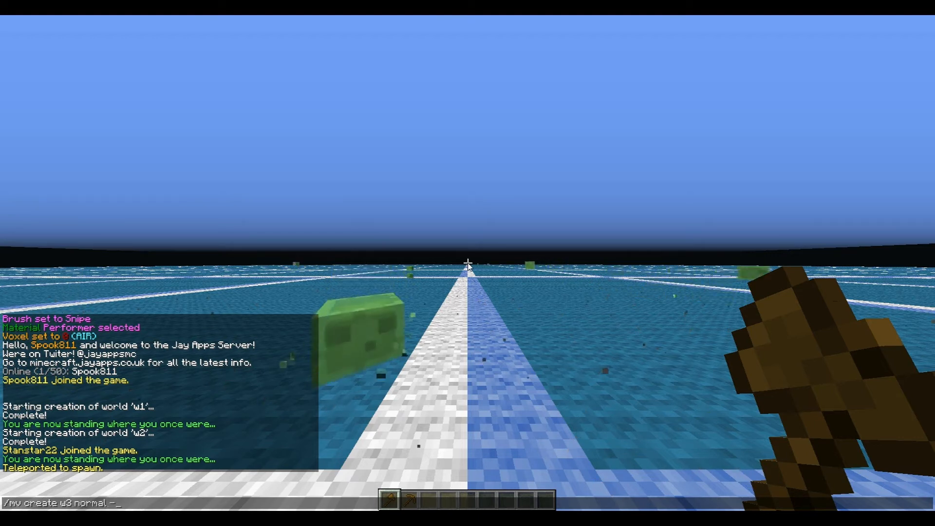
pyautogui.write('g')
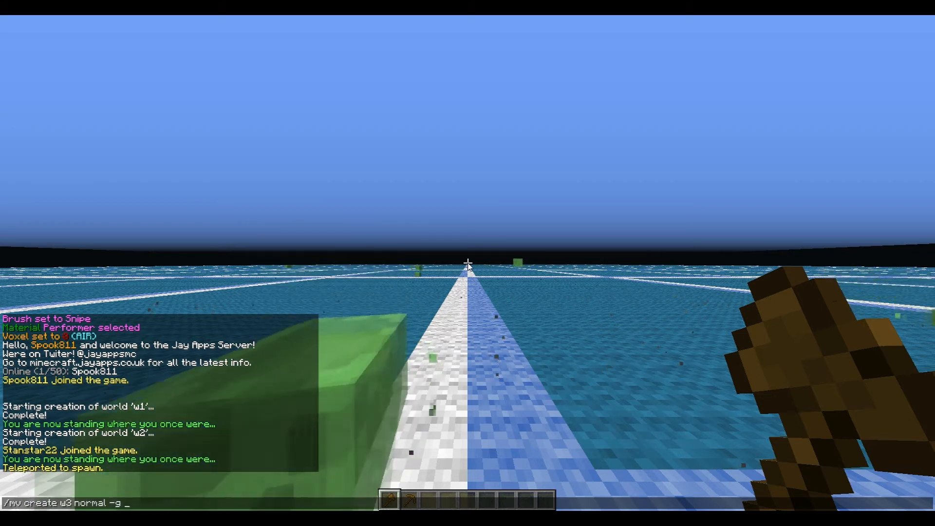
pyautogui.write('FLat')
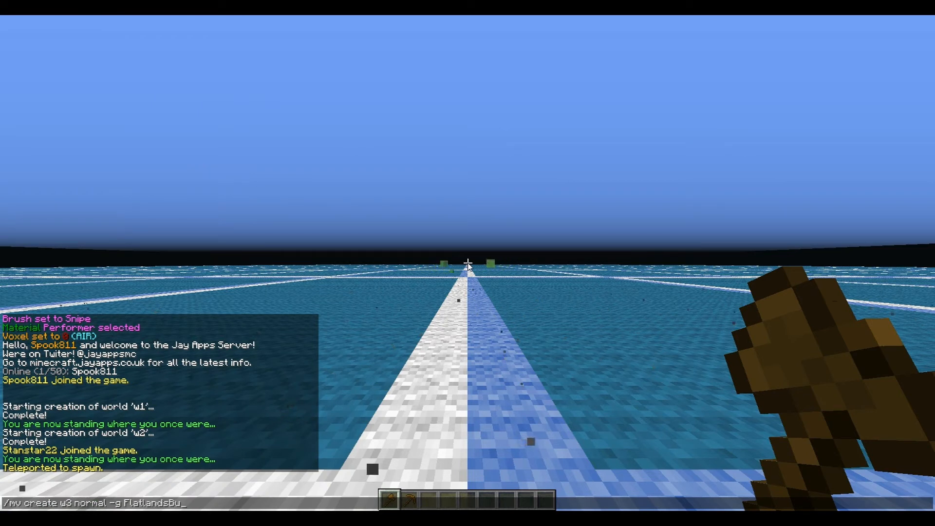
pyautogui.write('ilder:5')
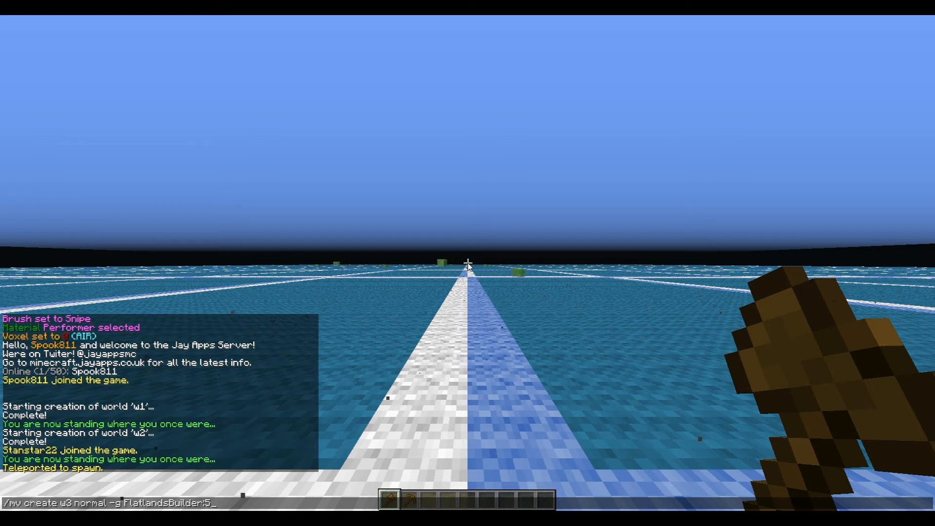
# - Add layout settings 5,35:14,5,1;grid3 to the w3 create command
pyautogui.write(',35;')
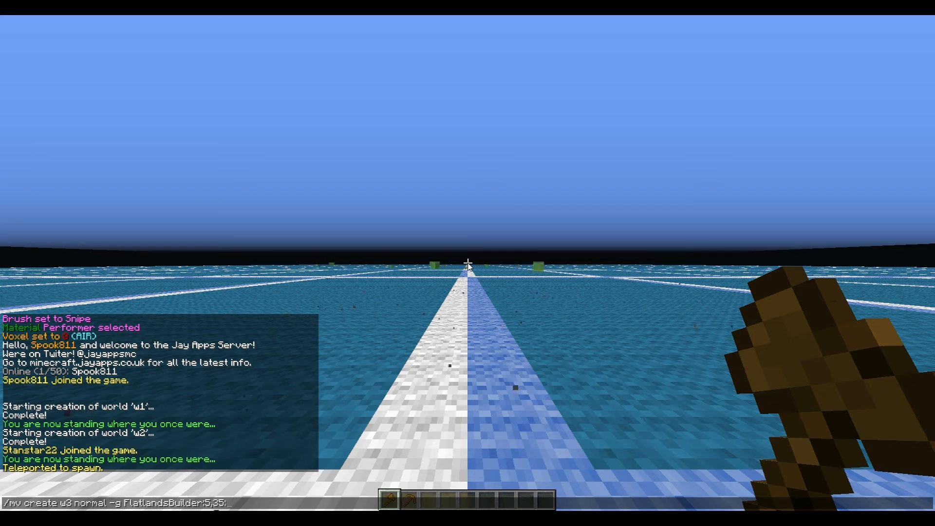
pyautogui.write('14')
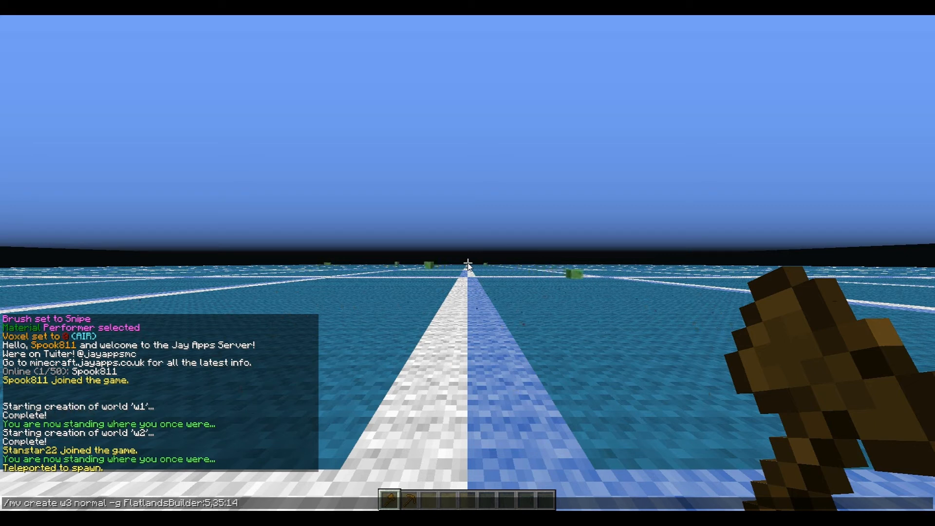
pyautogui.write(',')
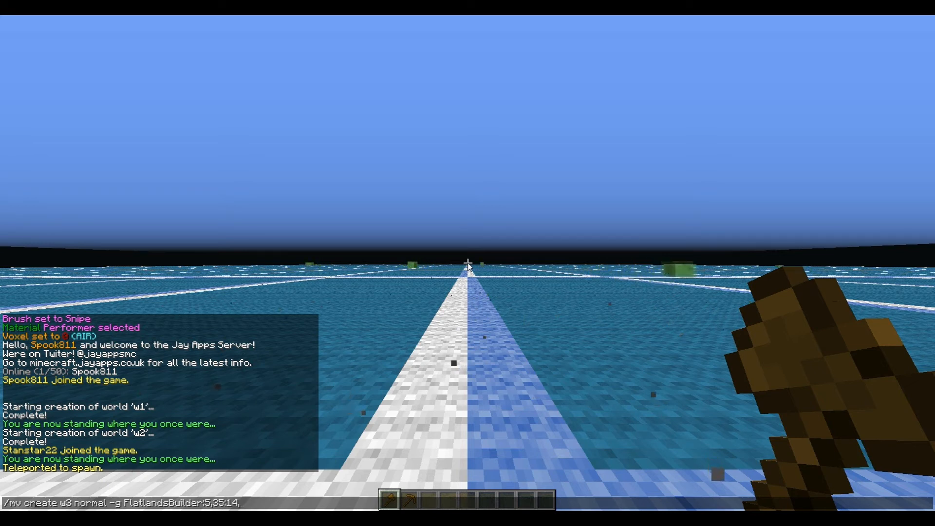
pyautogui.write('5,')
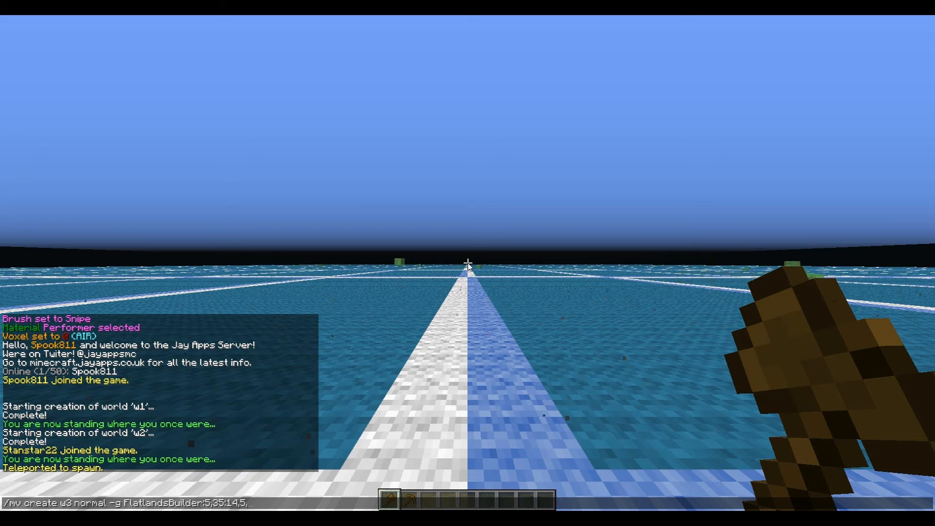
pyautogui.write('1')
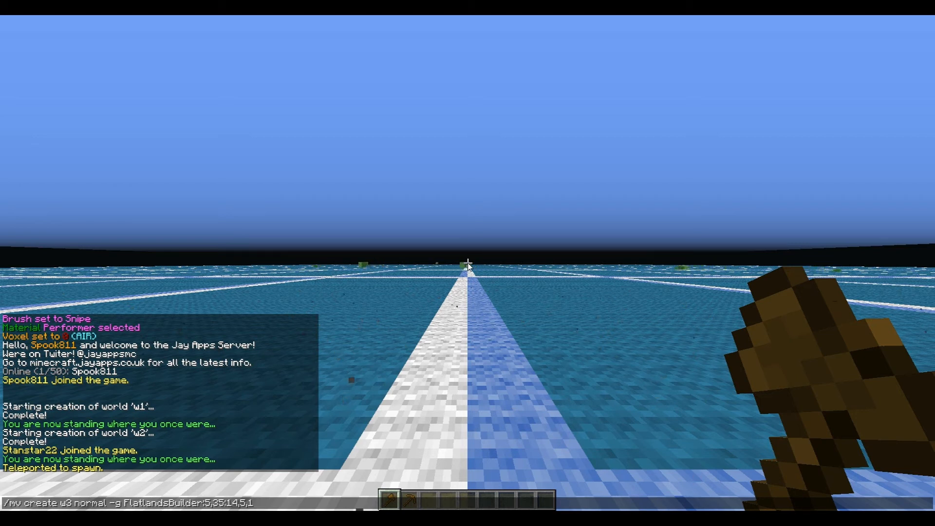
pyautogui.write('1')
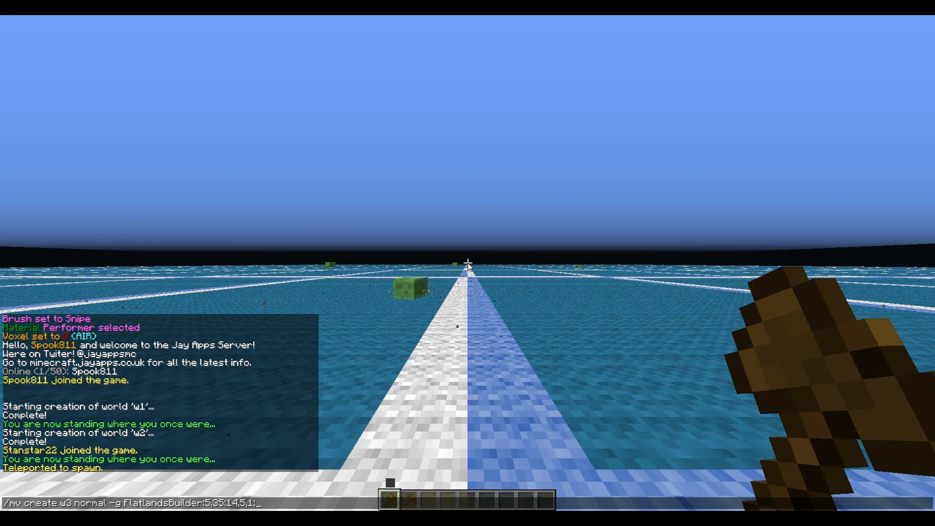
pyautogui.write('grid')
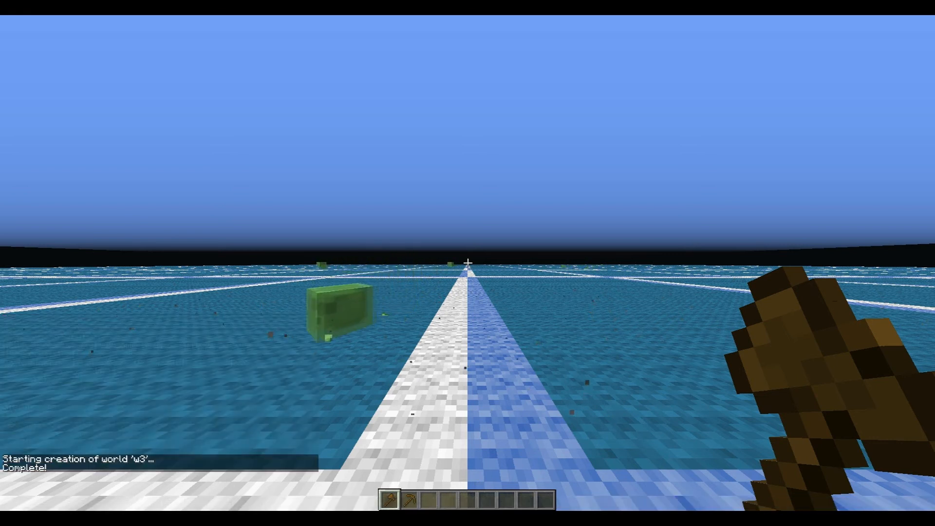
# - Enter the red wool world w3 with its plank and stone grid roads
pyautogui.write('/mv create w3 normal -g FlatlandsBuilder:5,35:14,5,1;grid3')
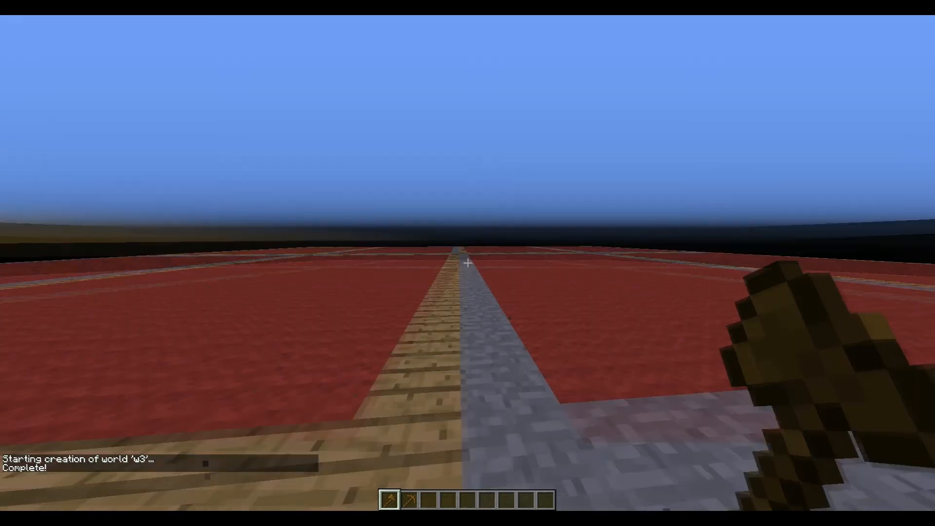
pyautogui.moveTo(467, 264)
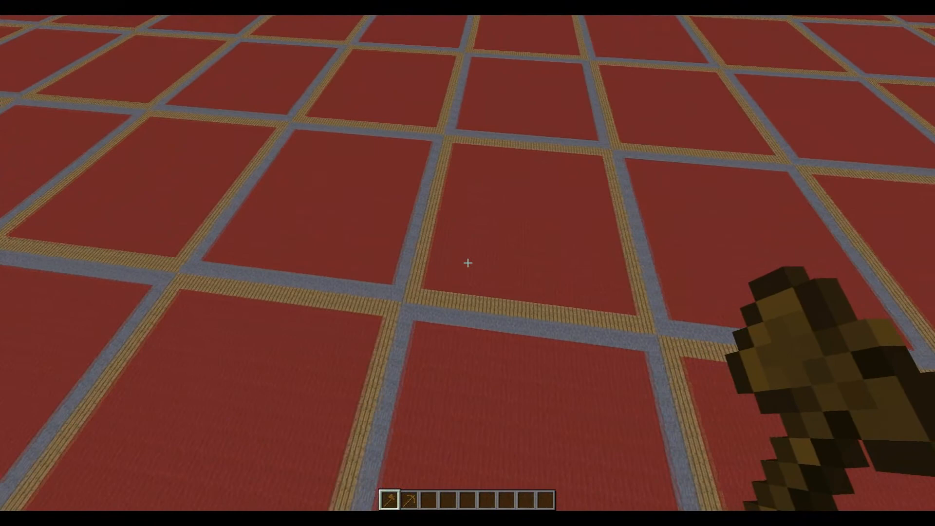
pyautogui.moveTo(467, 262)
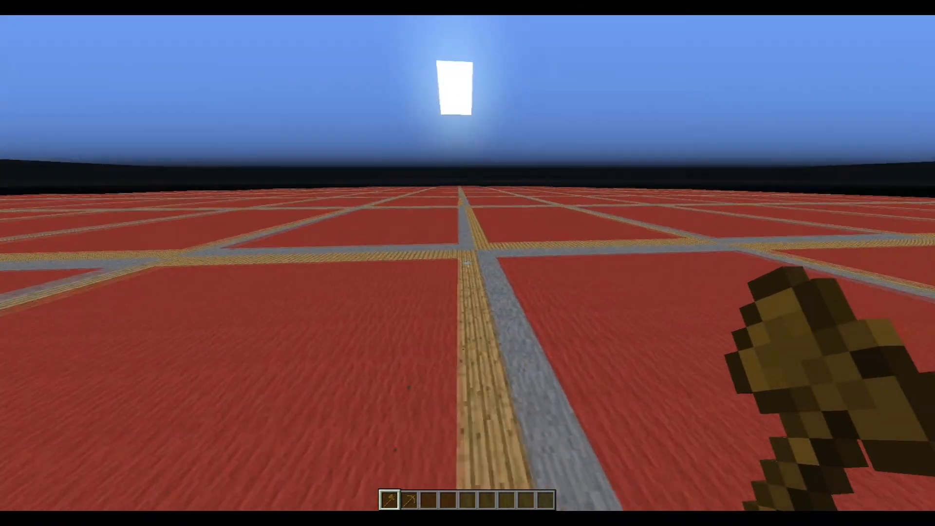
pyautogui.moveTo(468, 263)
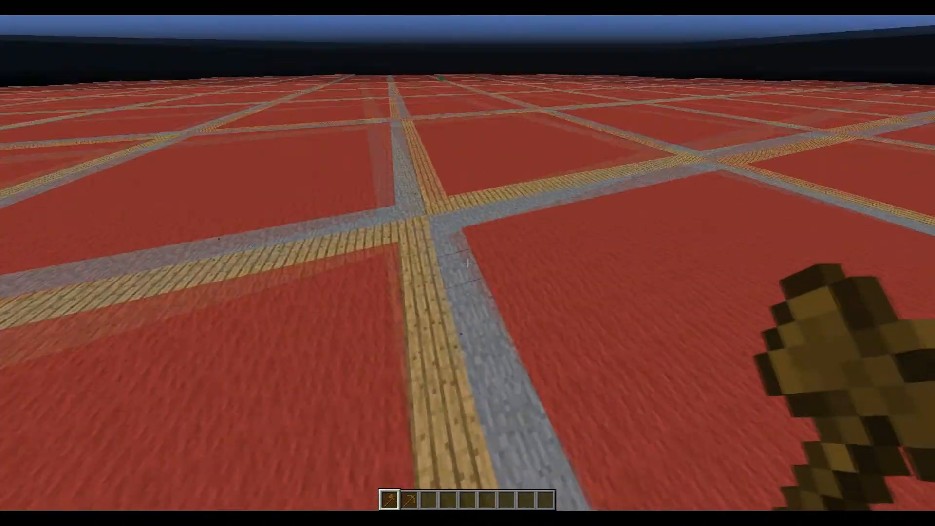
pyautogui.moveTo(467, 264)
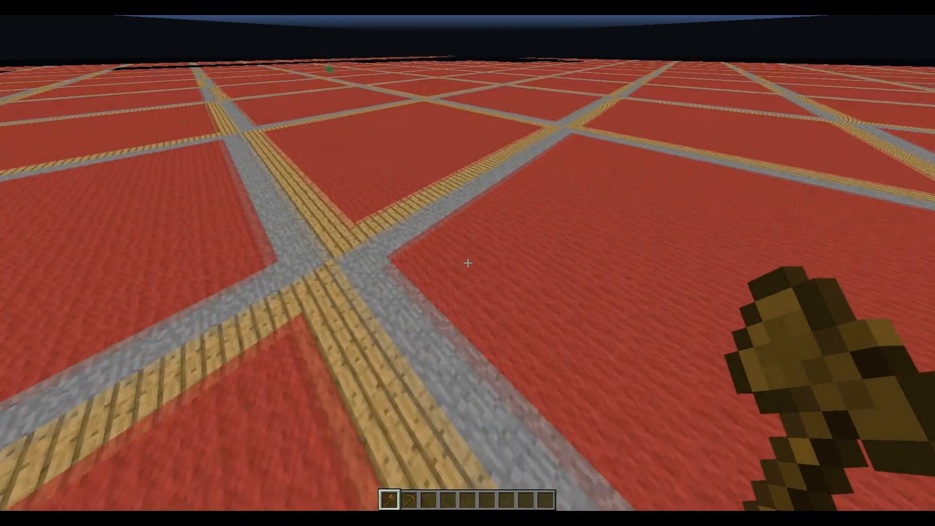
pyautogui.moveTo(467, 263)
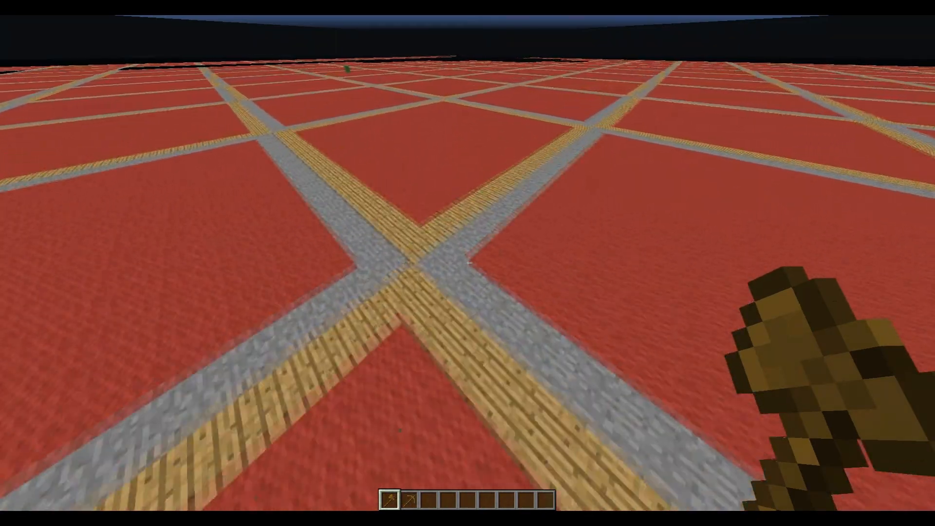
pyautogui.moveTo(467, 263)
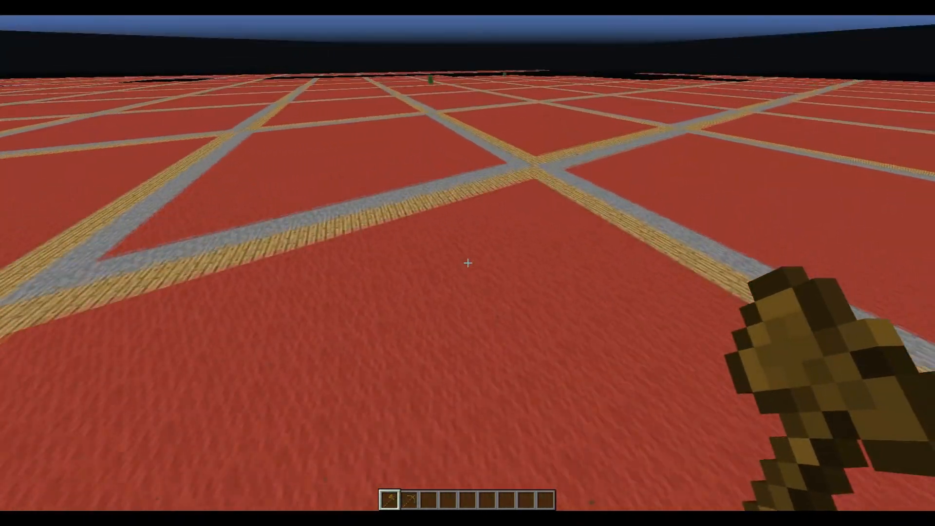